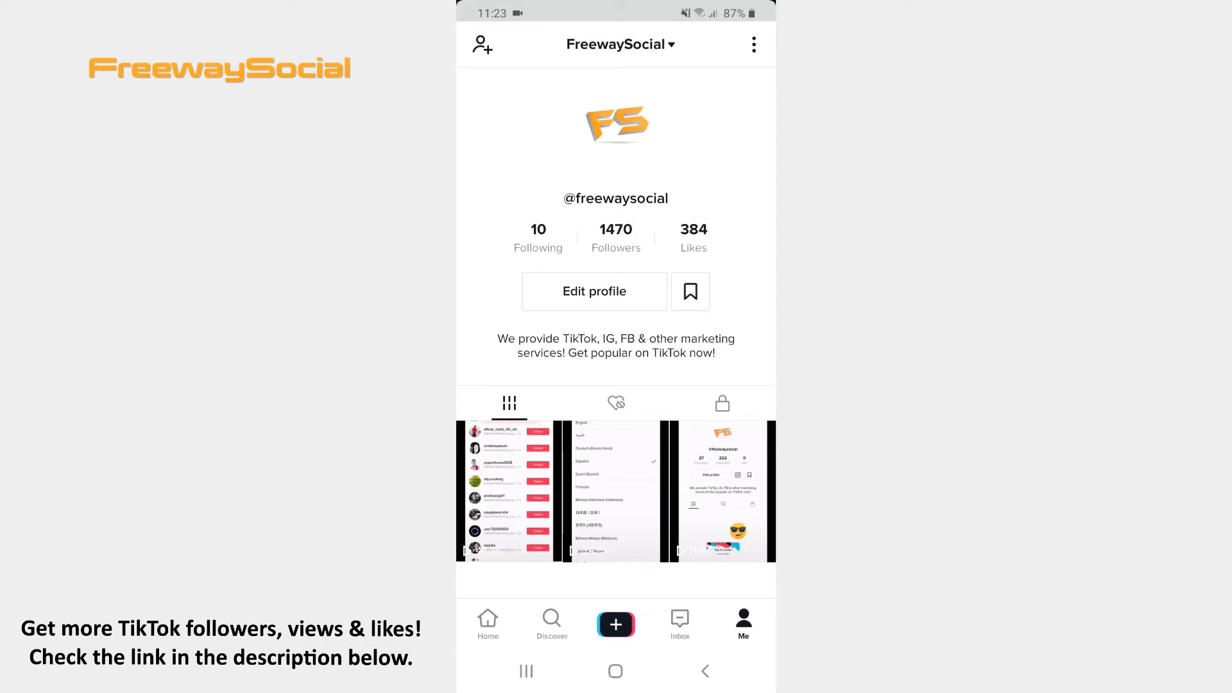
Open Settings and privacy from the profile menu, then the Business section
{"action": "left_click", "coordinate": [753, 44]}
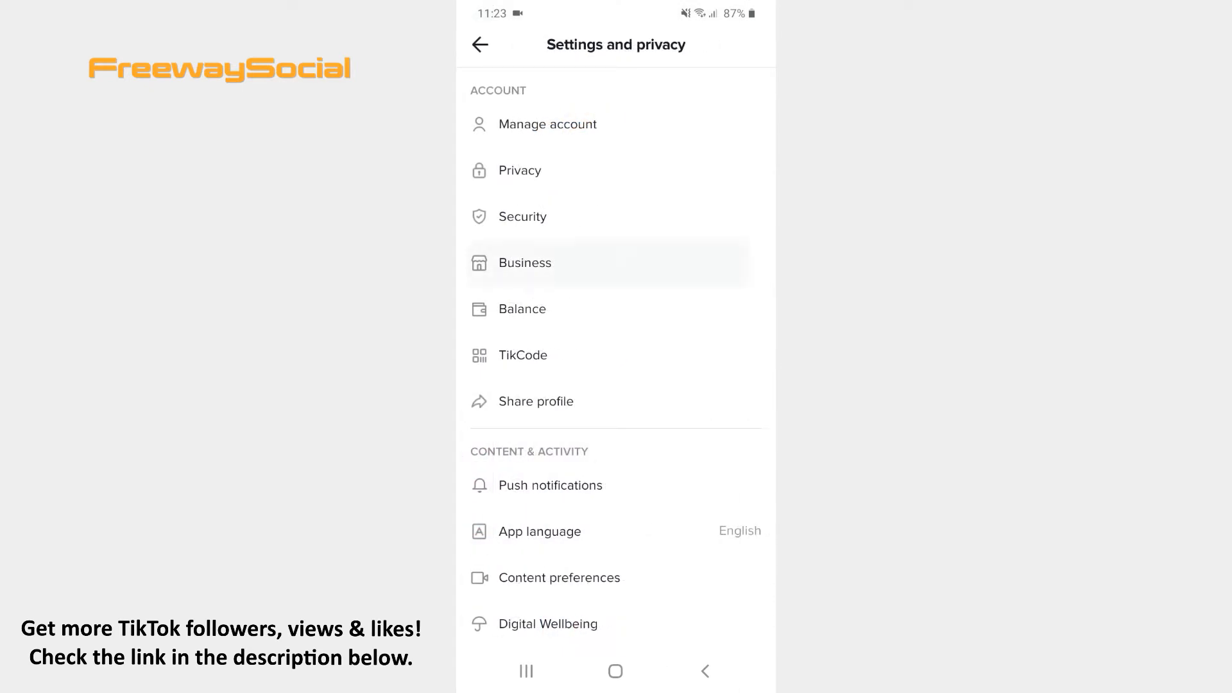
{"action": "left_click", "coordinate": [525, 262]}
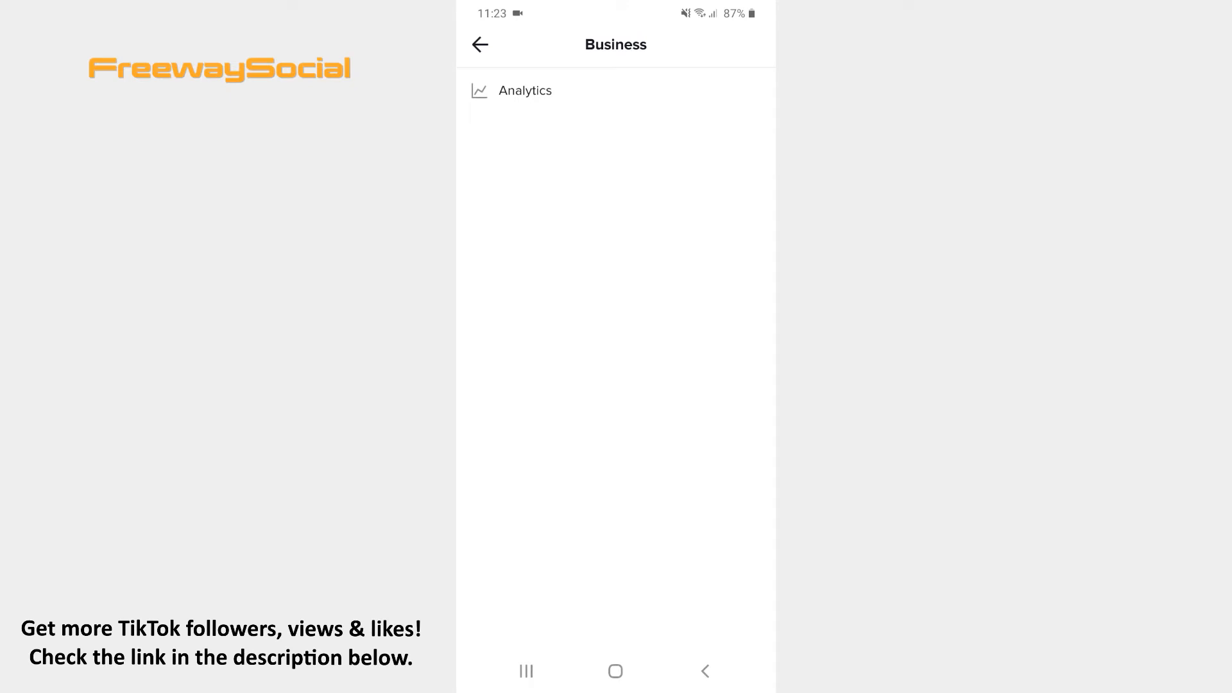
Open Analytics and switch to the LIVE tab showing 9 LIVE videos
{"action": "left_click", "coordinate": [525, 91]}
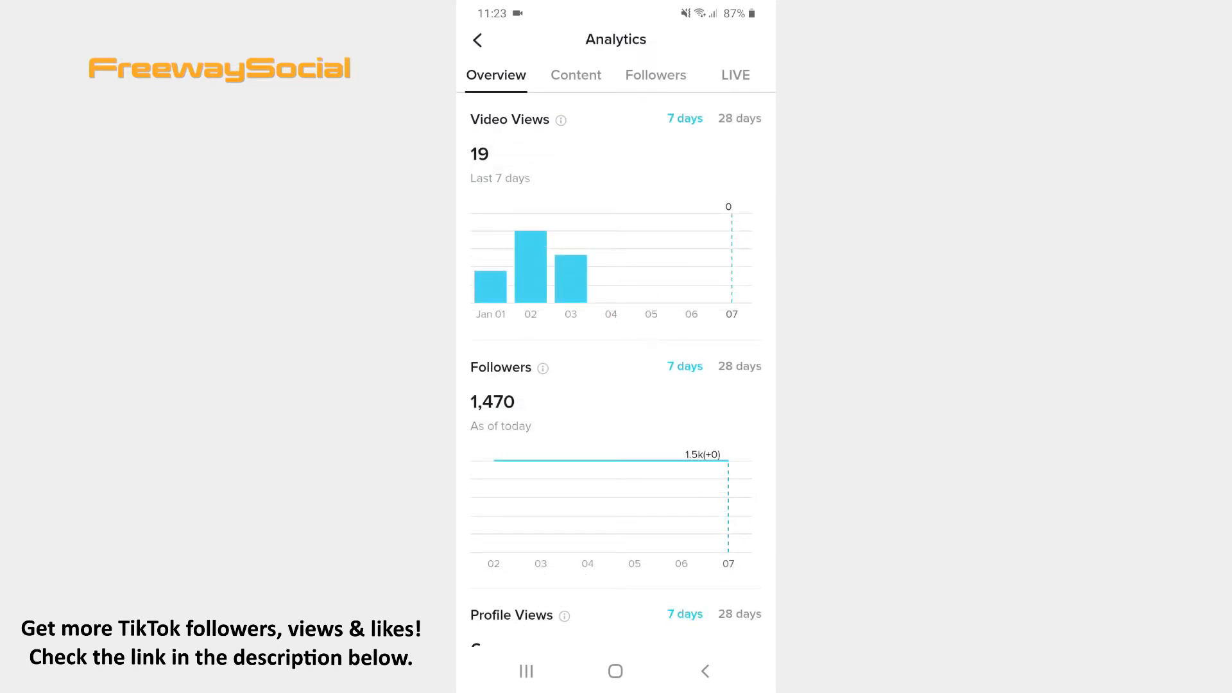
{"action": "left_click", "coordinate": [734, 74]}
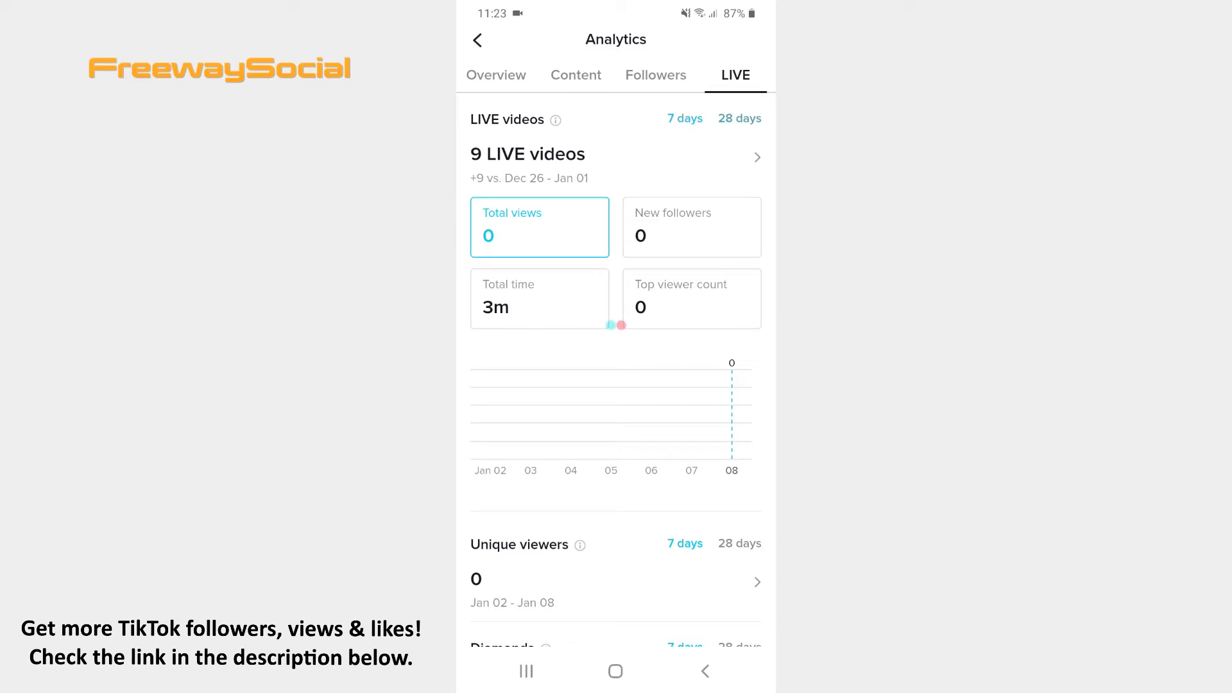
Open the '9 LIVE videos' list with dates, durations and views
{"action": "left_click", "coordinate": [738, 118]}
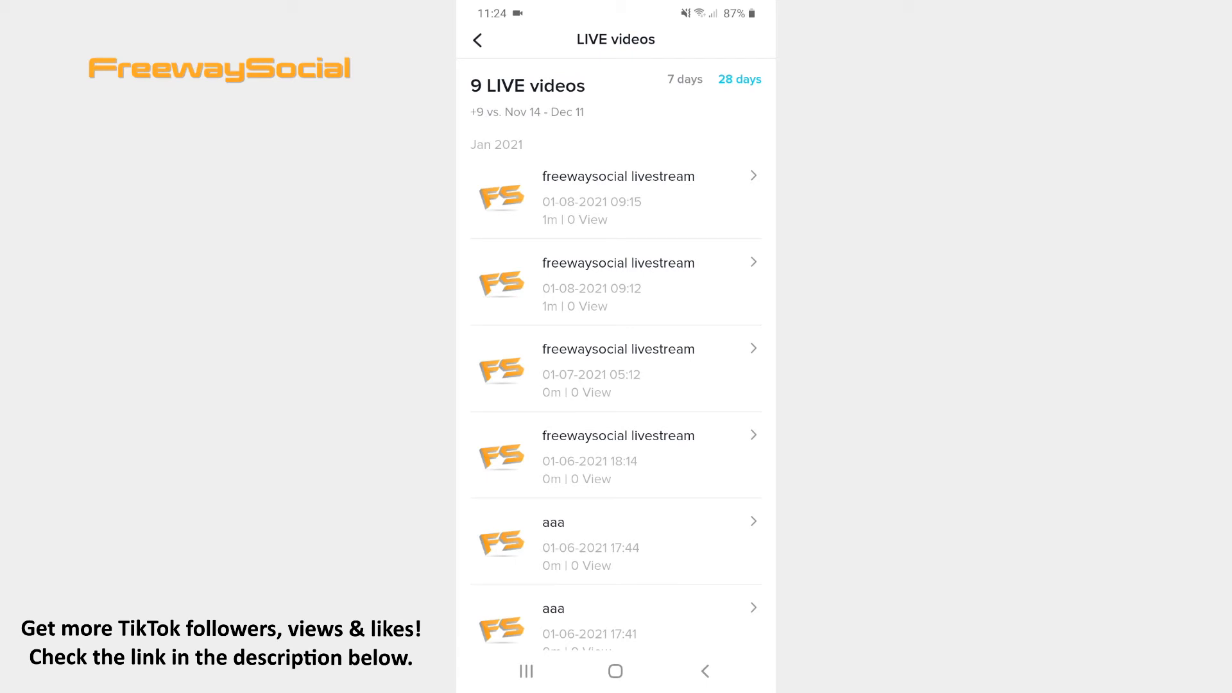
Return to the 28-day LIVE analytics summary from the videos list
{"action": "left_click", "coordinate": [477, 39]}
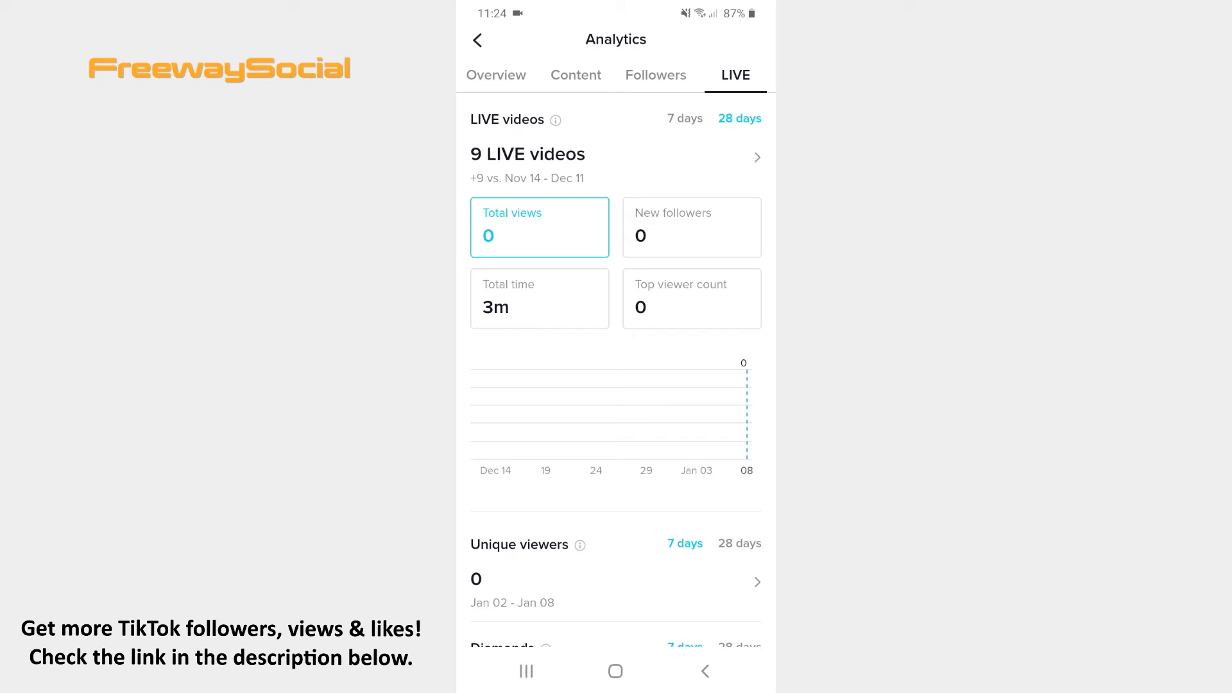
Chart new followers, then total time (3m), then top viewer count
{"action": "left_click", "coordinate": [690, 227]}
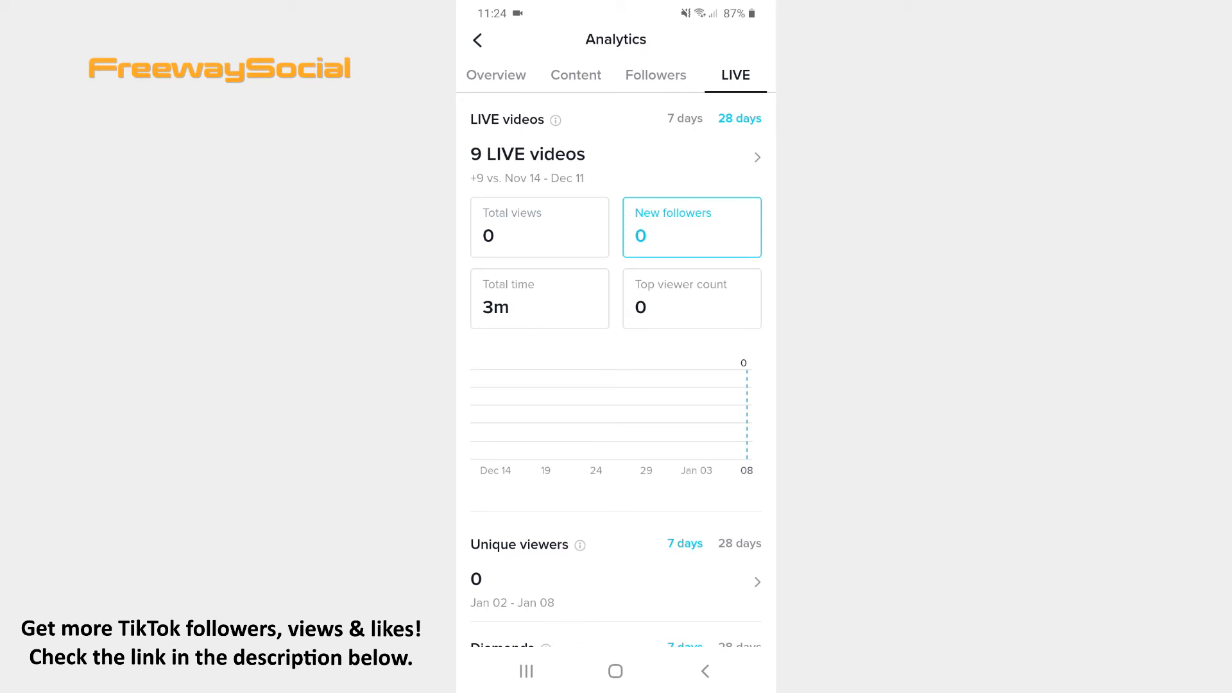
{"action": "left_click", "coordinate": [539, 298]}
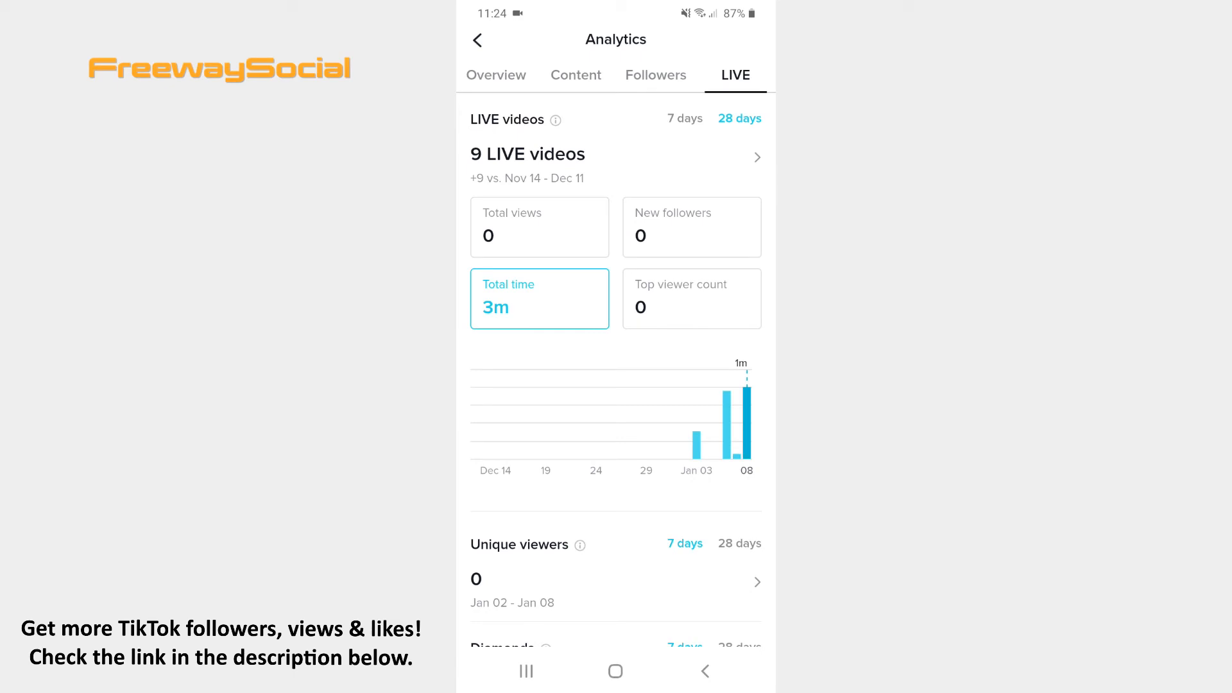
{"action": "left_click", "coordinate": [691, 298]}
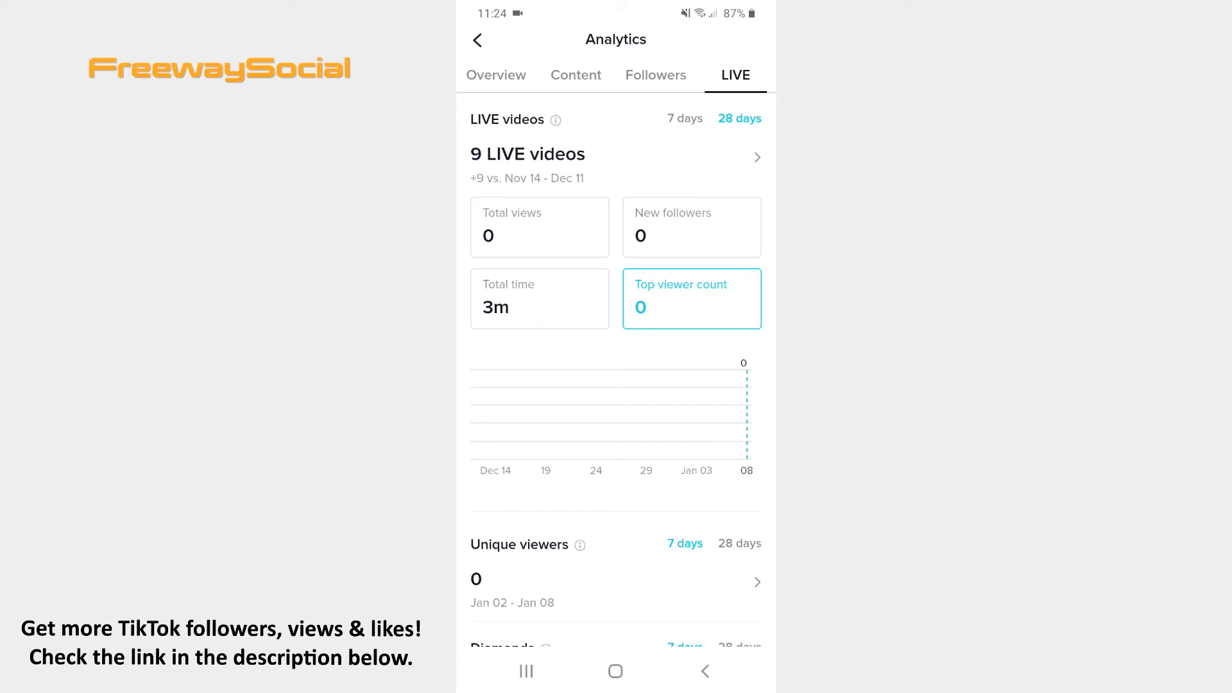
Check 0 unique viewers and 0 diamonds, then go back to the FreewaySocial profile
{"action": "scroll", "scroll_direction": "down", "scroll_amount": 3}
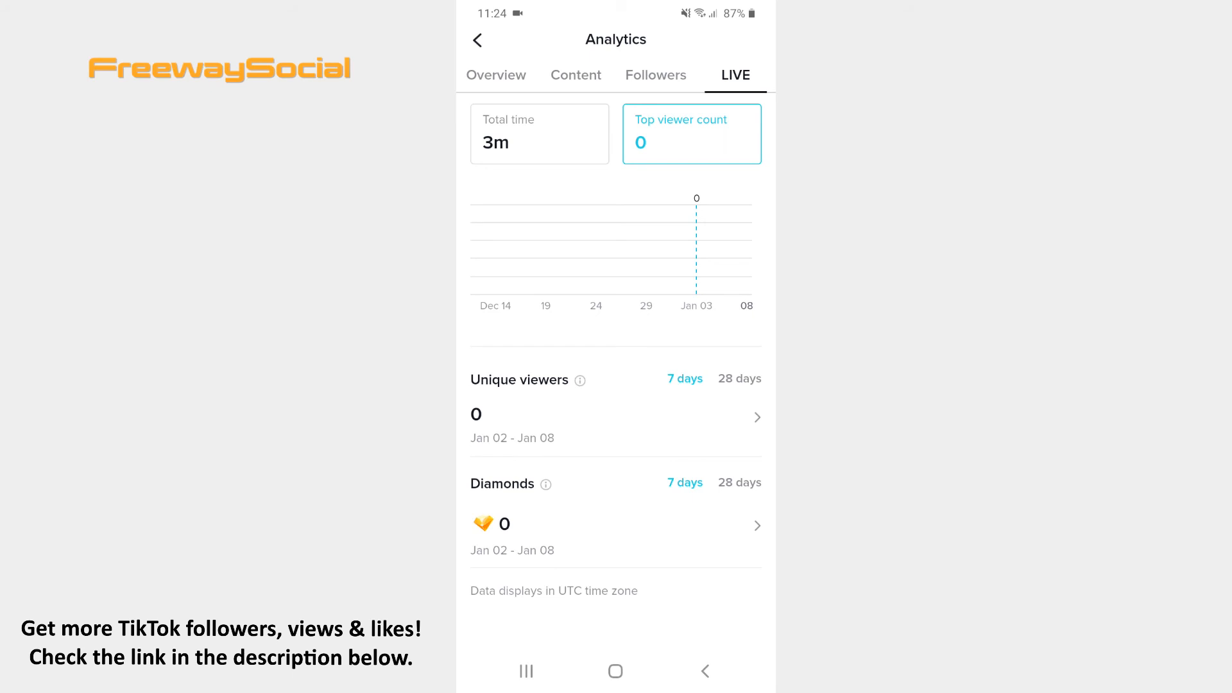
{"action": "left_click", "coordinate": [703, 671]}
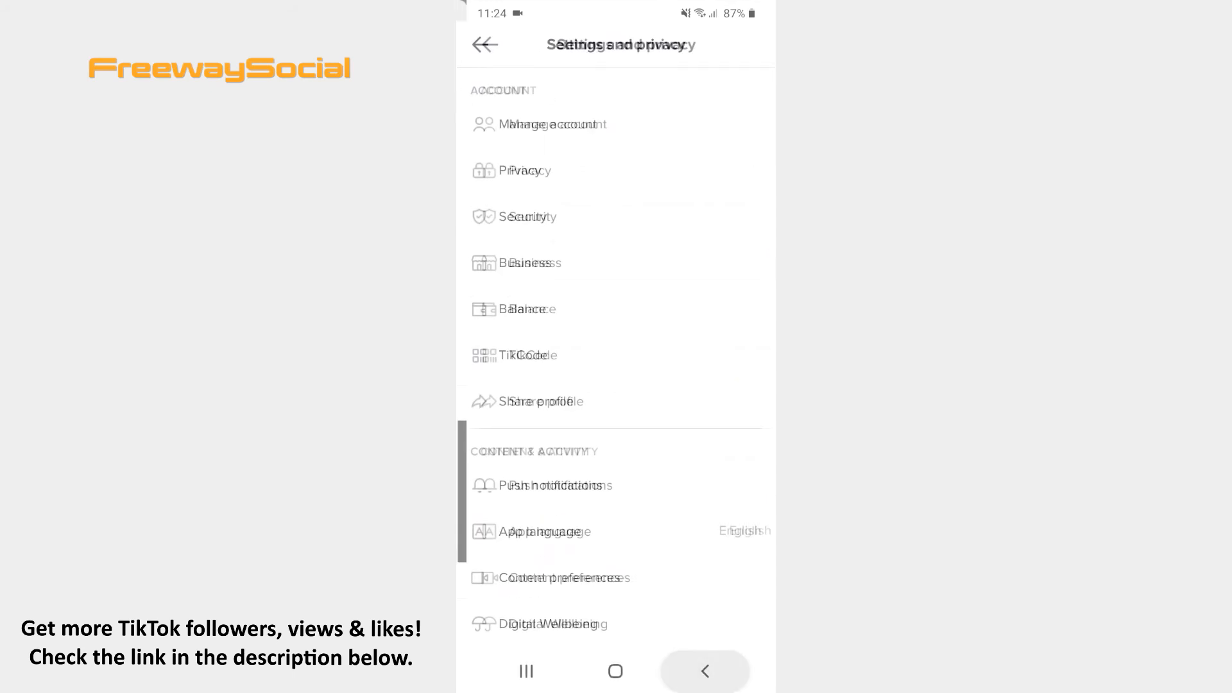
{"action": "left_click", "coordinate": [485, 44]}
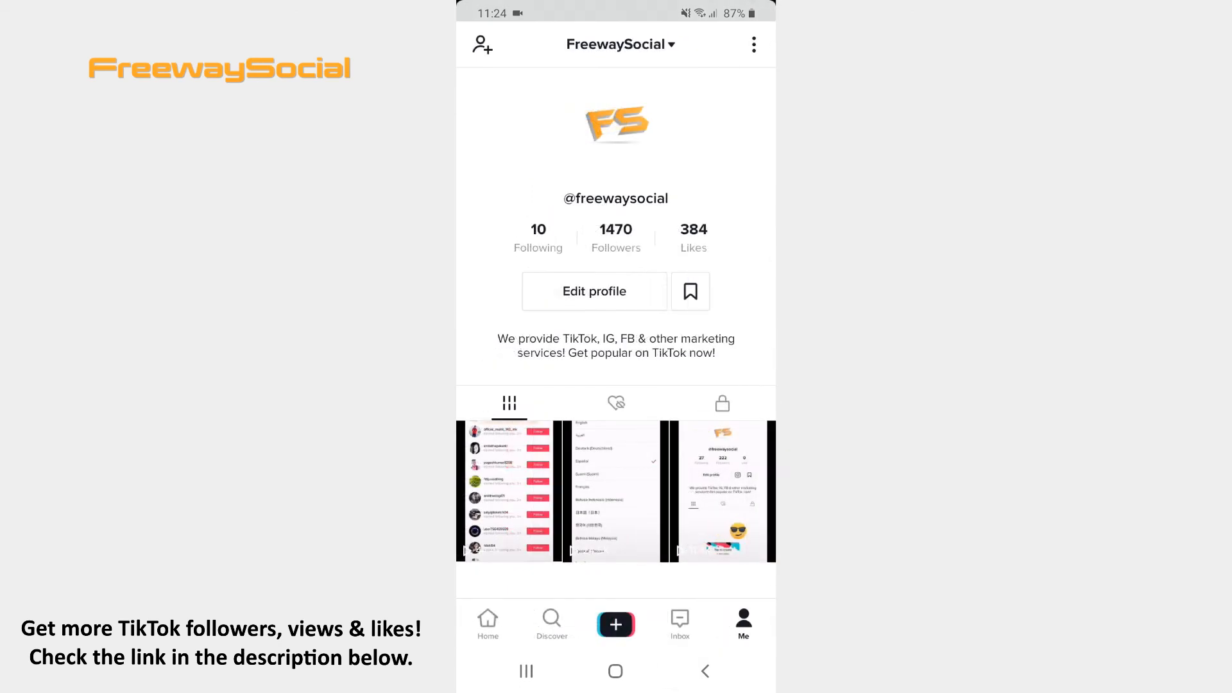